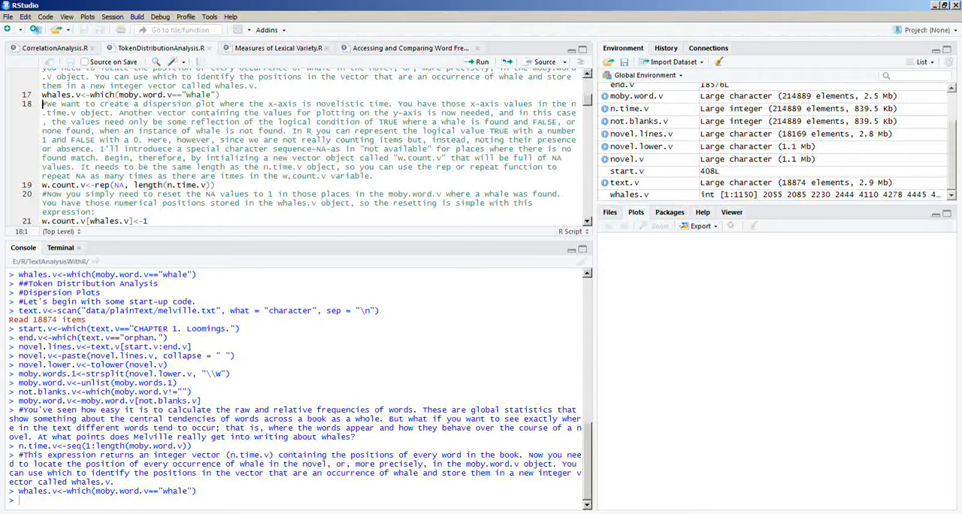
# Create w.count.v as NA values the length of n.time.v and mark whale positions with 1
pyautogui.scroll(-3)
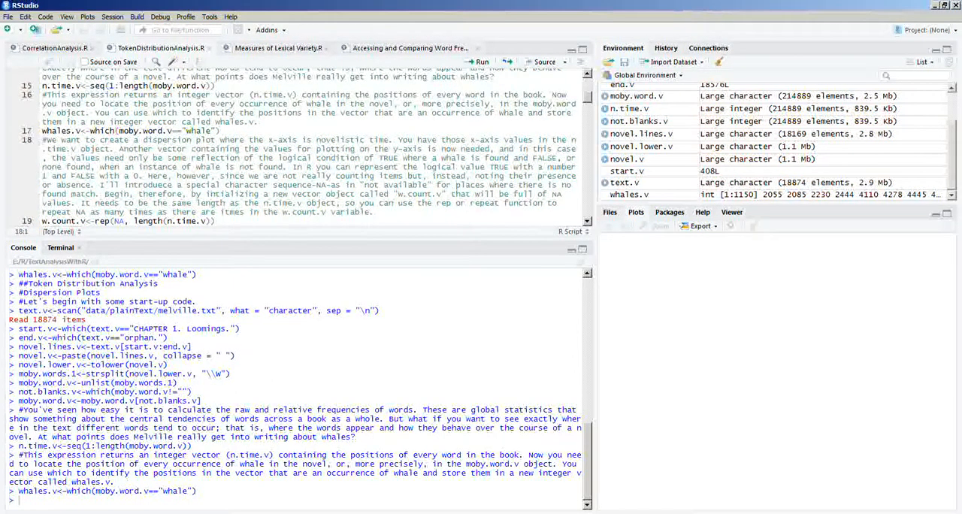
pyautogui.doubleClick(104, 130)
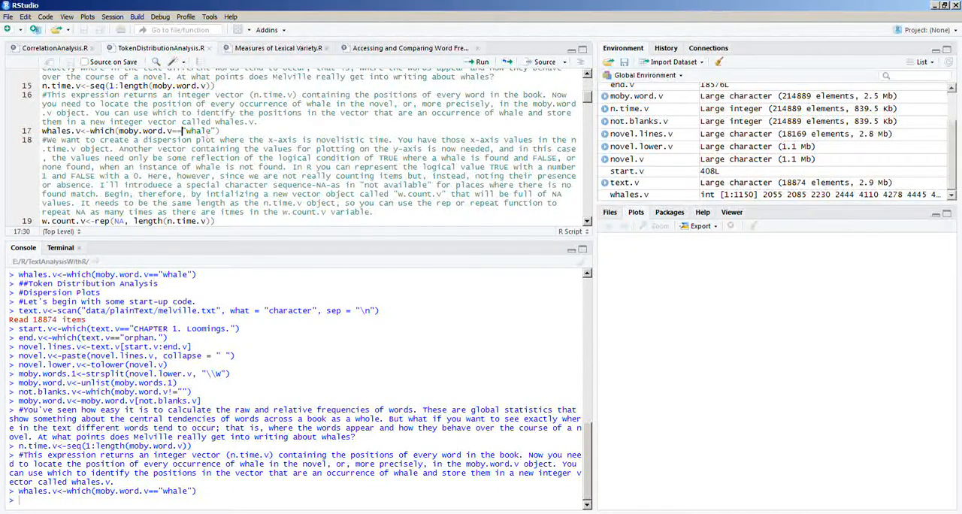
pyautogui.scroll(-3)
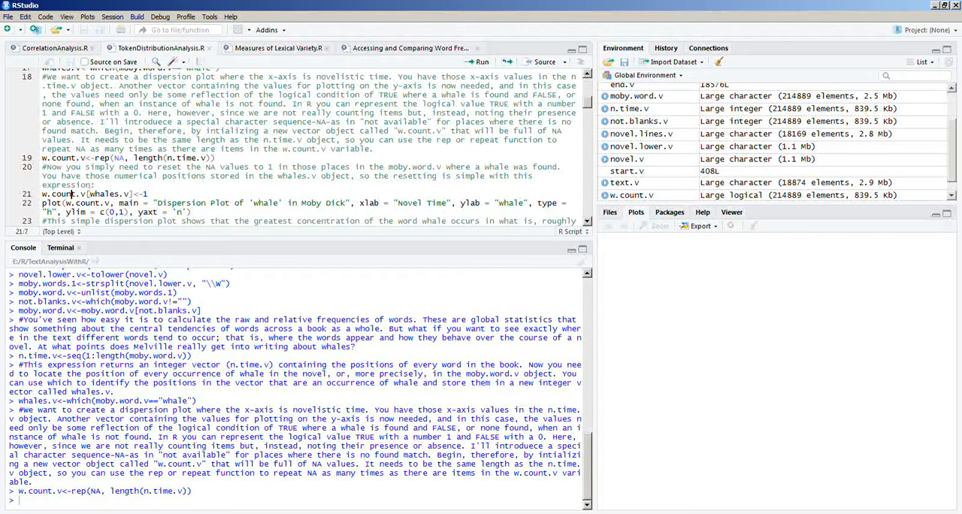
pyautogui.press('Return')
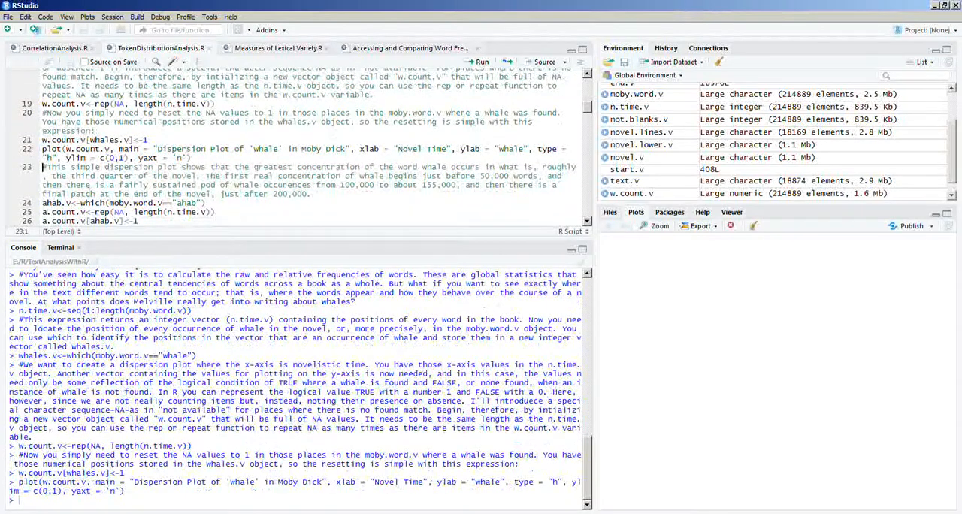
# Draw the dispersion plot of 'whale' across novel time and locate every 'ahab' position
pyautogui.press('Return')
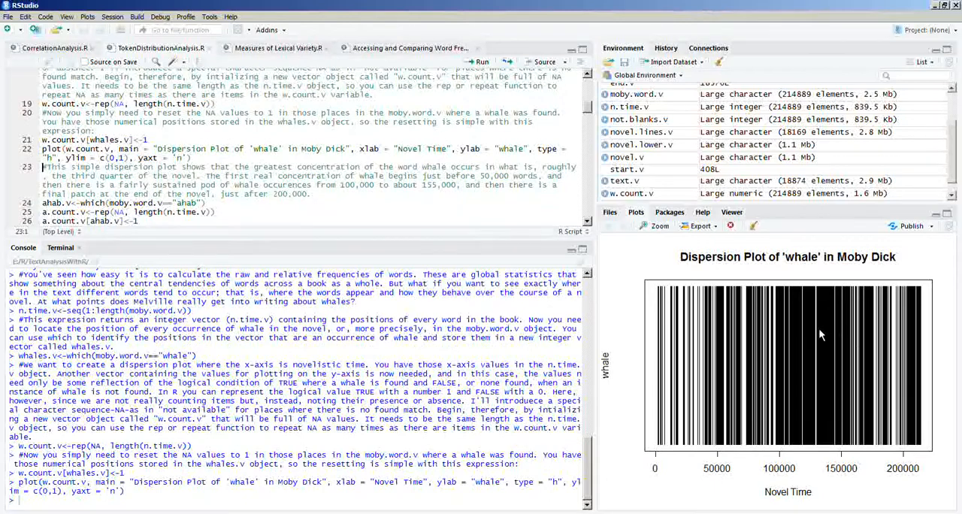
pyautogui.moveTo(795, 420)
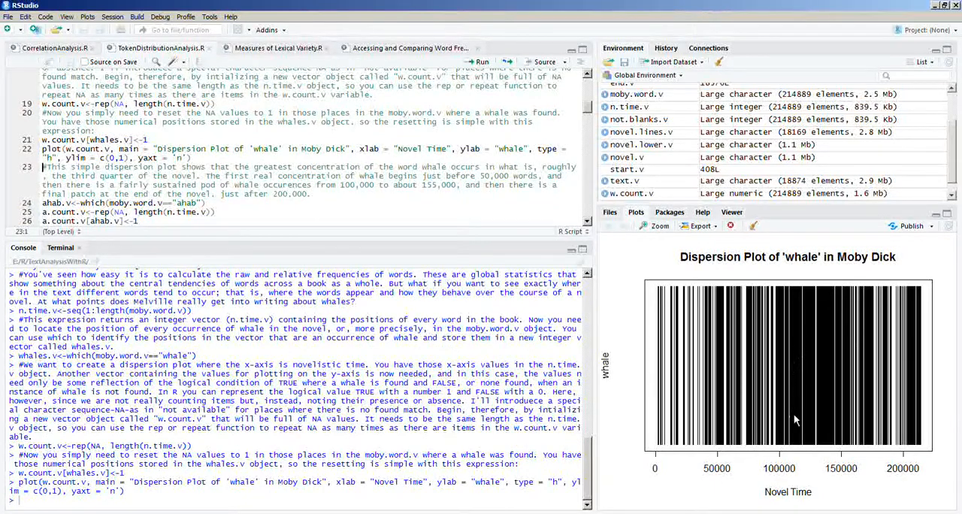
pyautogui.moveTo(845, 409)
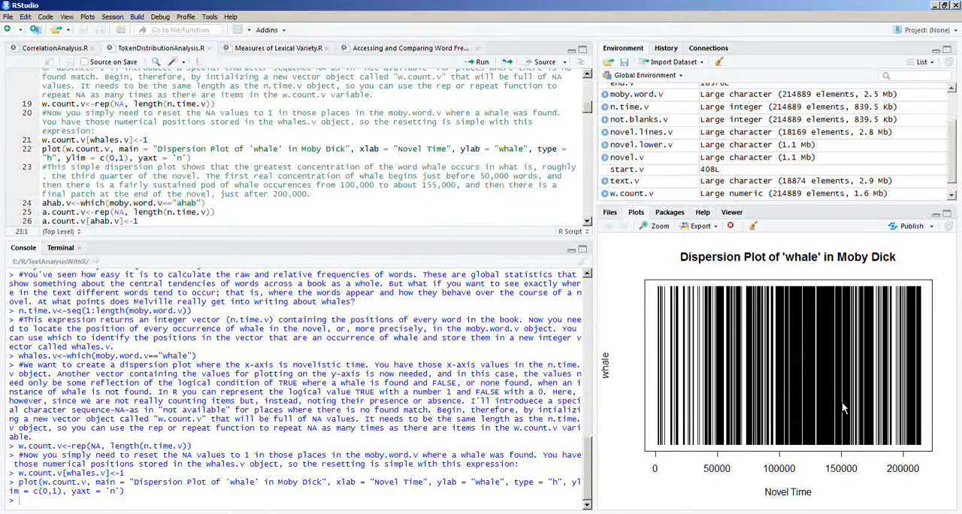
pyautogui.moveTo(848, 473)
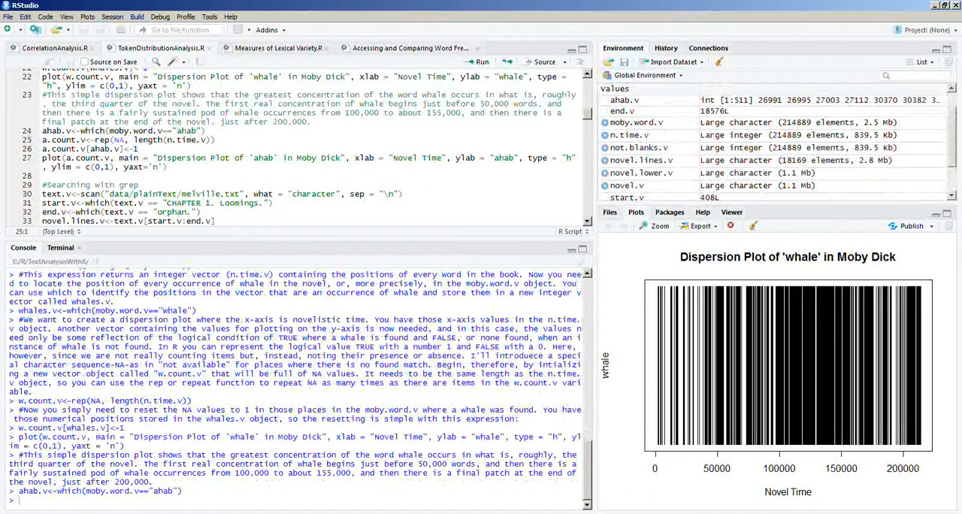
# Build a.count.v from ahab.v and draw the 'ahab' dispersion plot across novel time
pyautogui.press('Return')
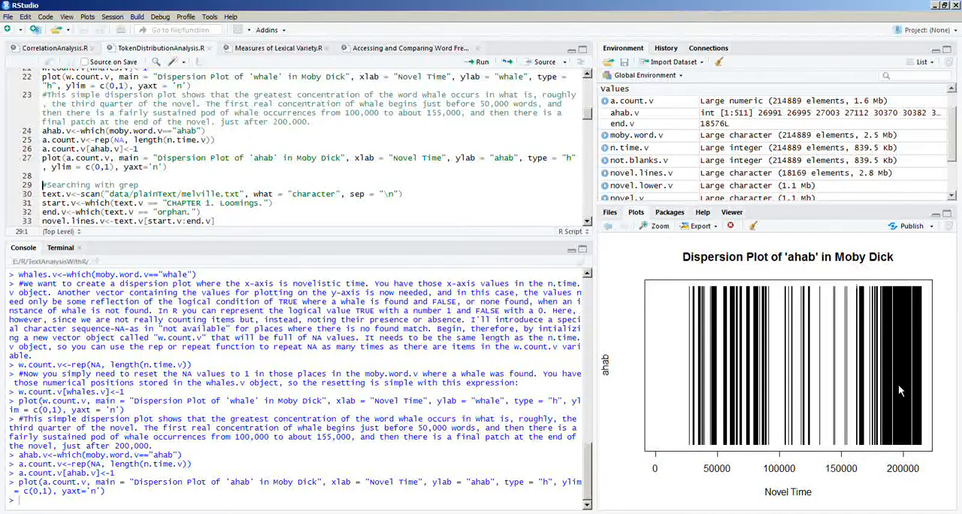
pyautogui.moveTo(899, 314)
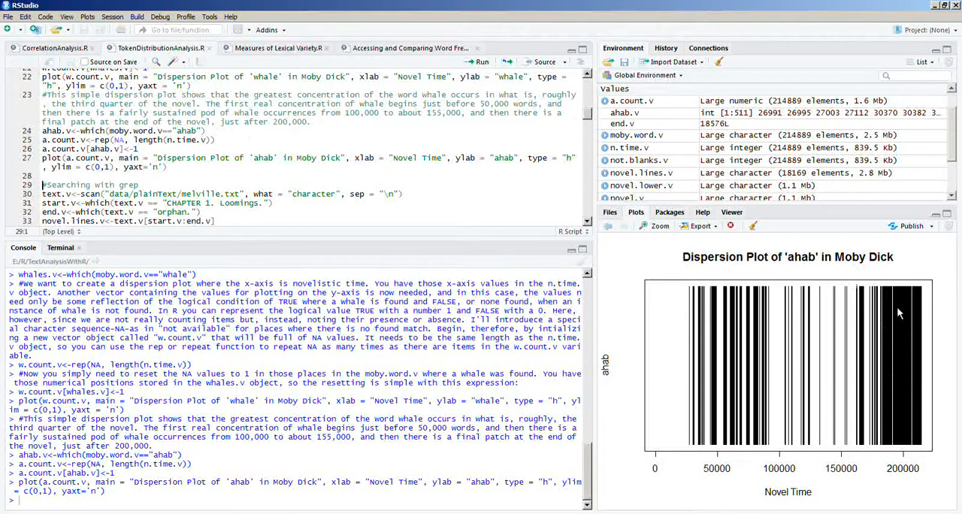
pyautogui.moveTo(796, 445)
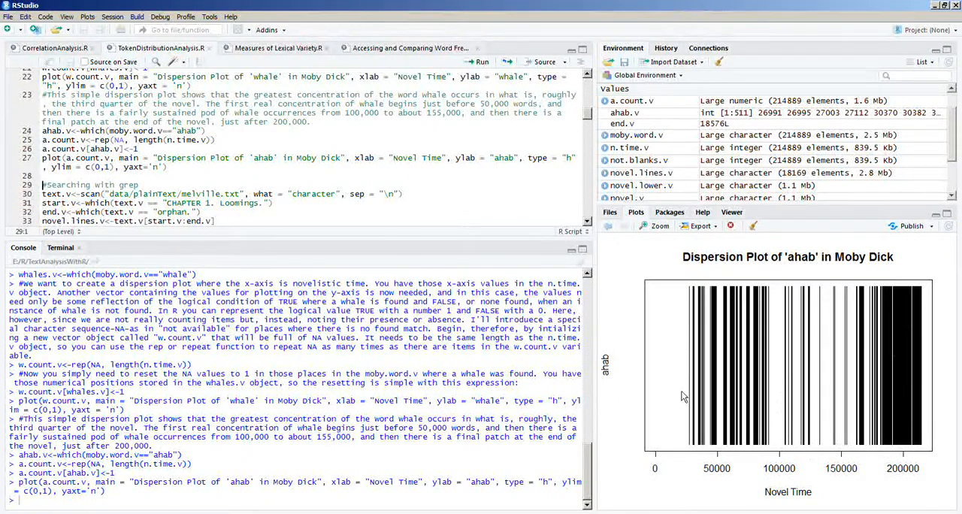
pyautogui.moveTo(727, 448)
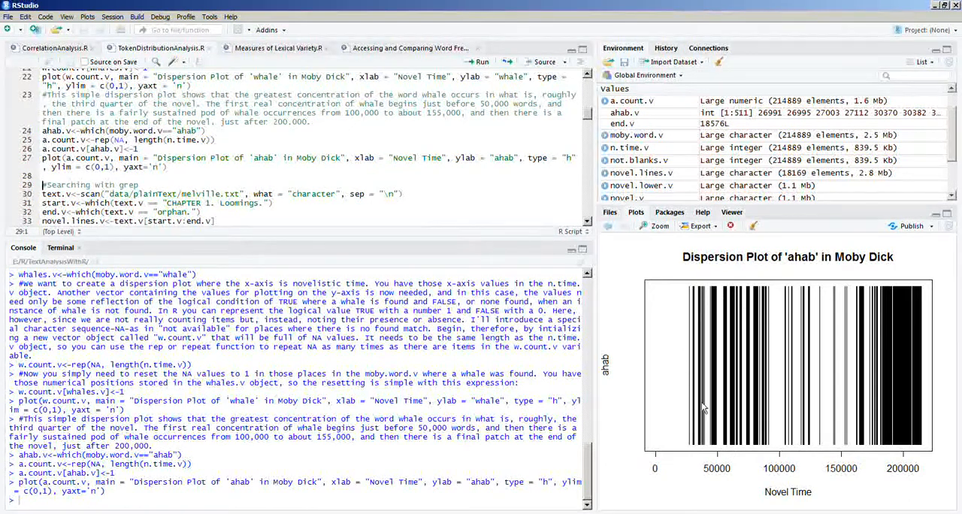
pyautogui.moveTo(781, 465)
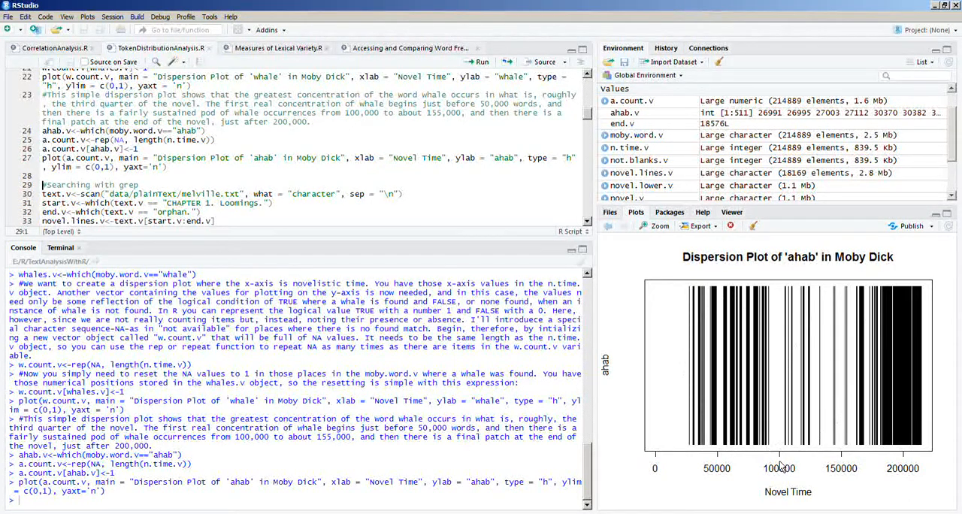
pyautogui.moveTo(806, 360)
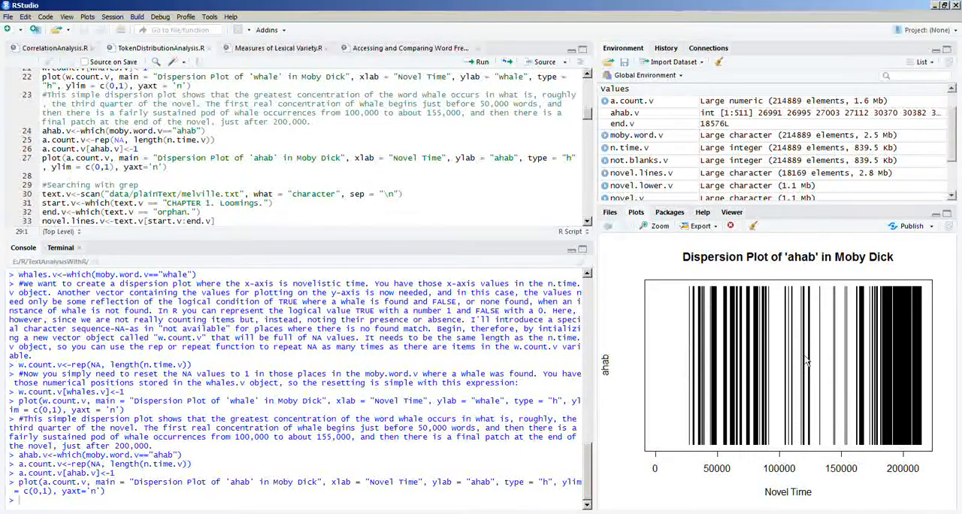